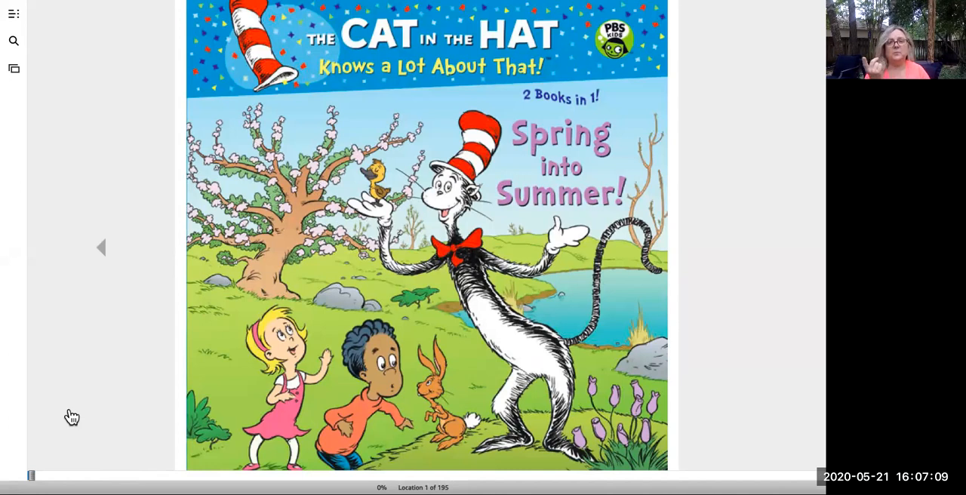
{"action": "mouse_move", "coordinate": [190, 300]}
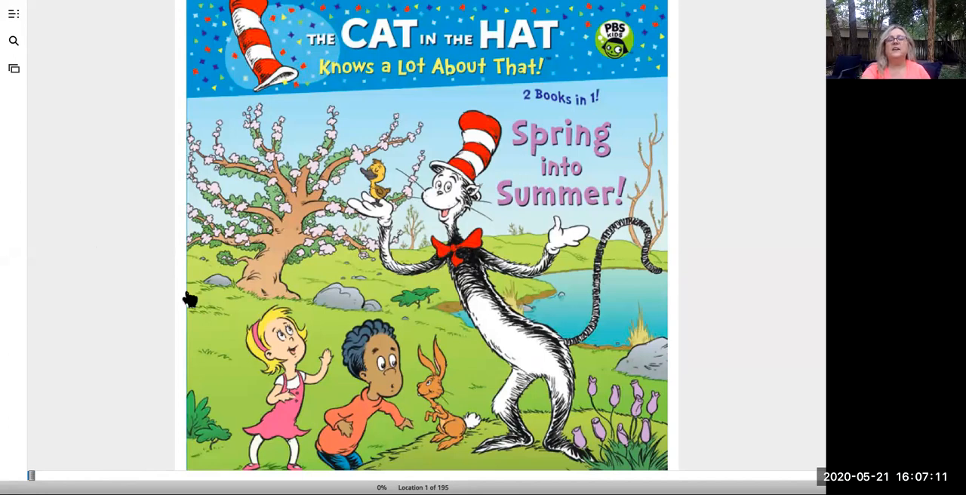
{"action": "mouse_move", "coordinate": [356, 141]}
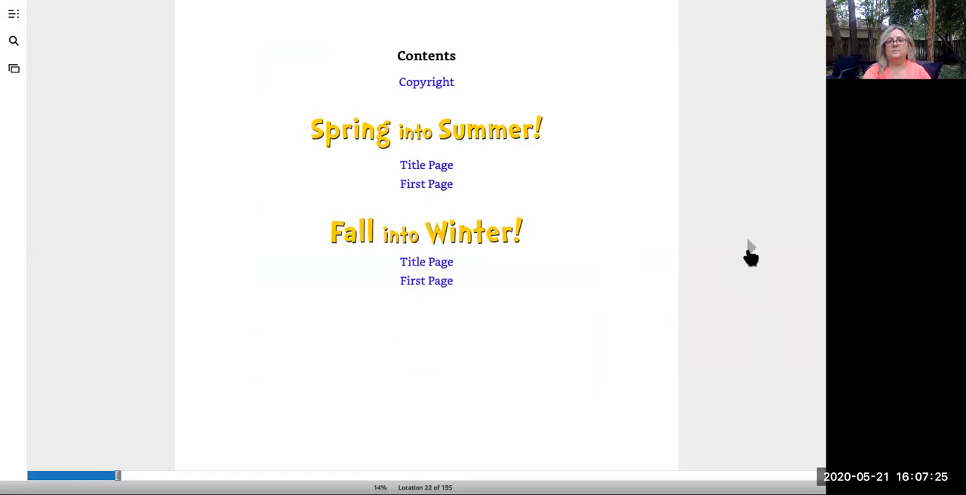
Step: Turn forward from the cover to the Contents page listing both stories
{"action": "left_click", "coordinate": [426, 164]}
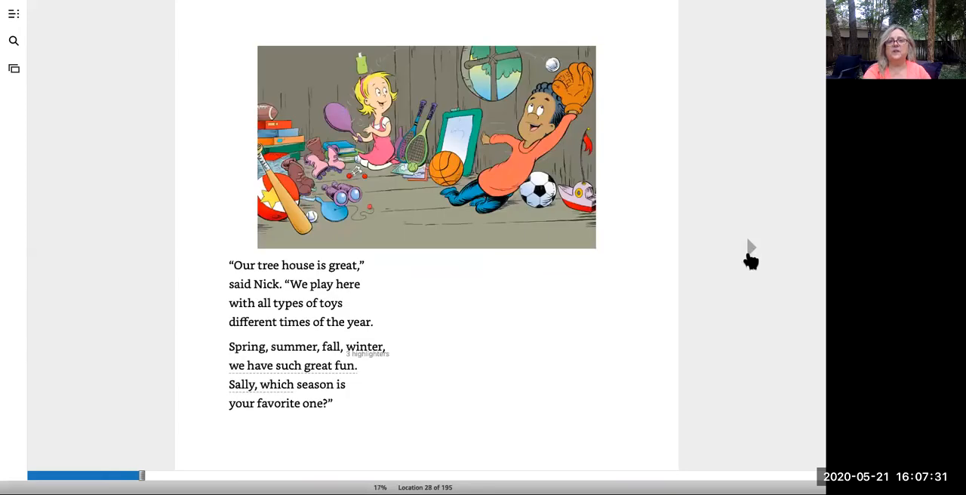
{"action": "mouse_move", "coordinate": [743, 328]}
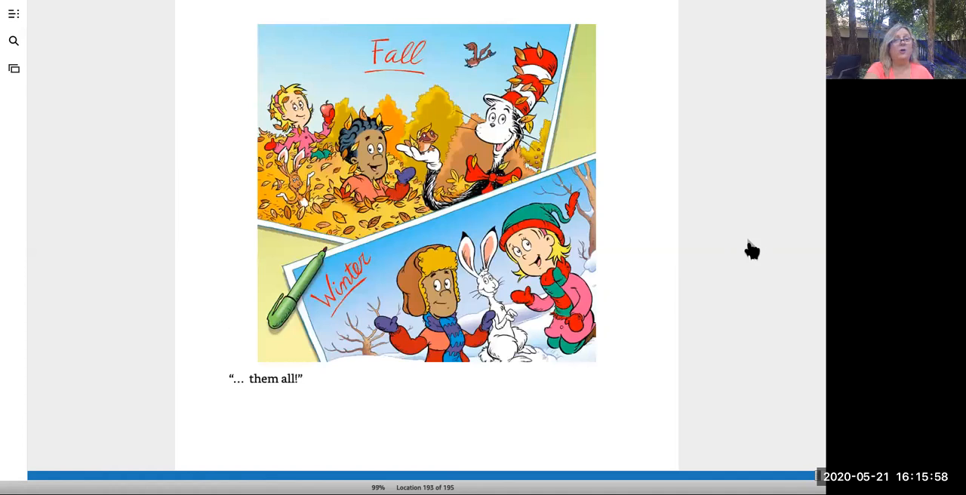
{"action": "mouse_move", "coordinate": [753, 249]}
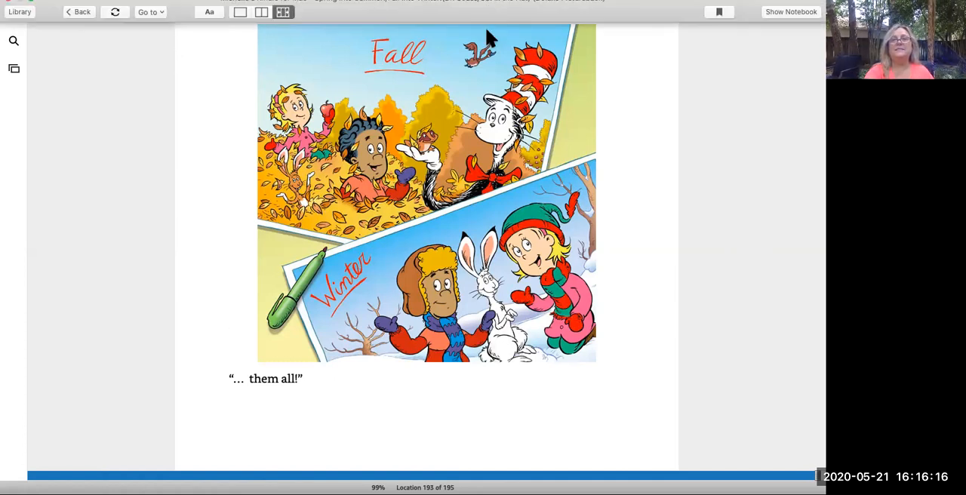
{"action": "mouse_move", "coordinate": [483, 34]}
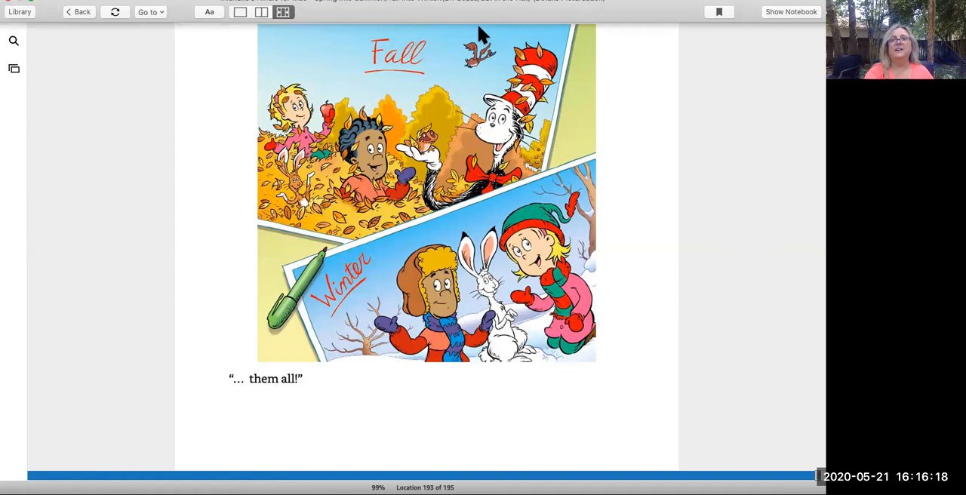
{"action": "mouse_move", "coordinate": [487, 38]}
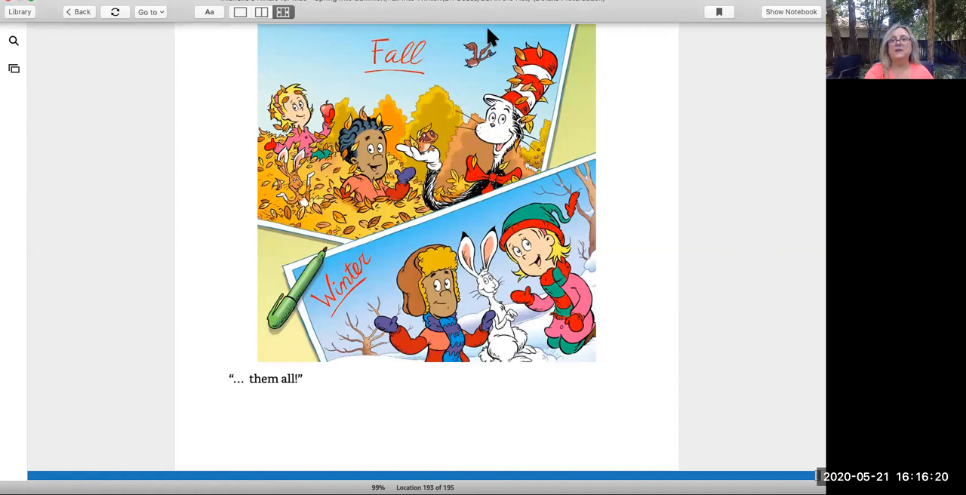